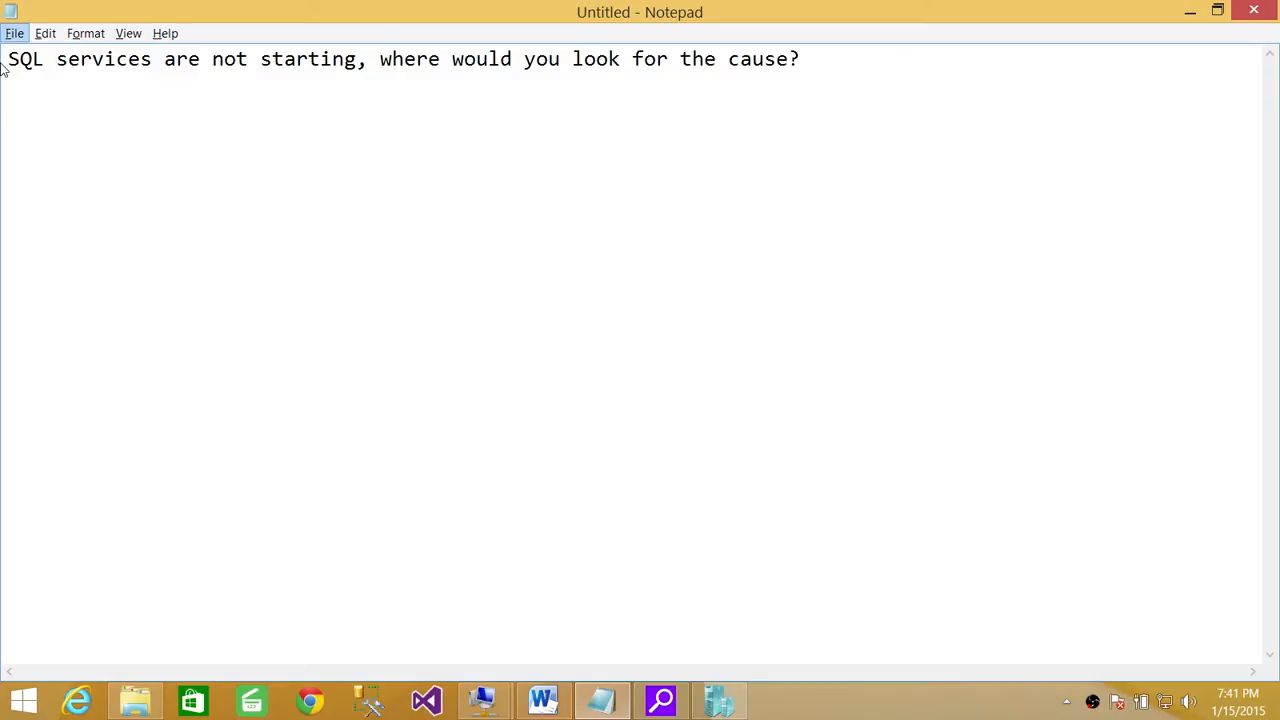
mouse_move(734, 289)
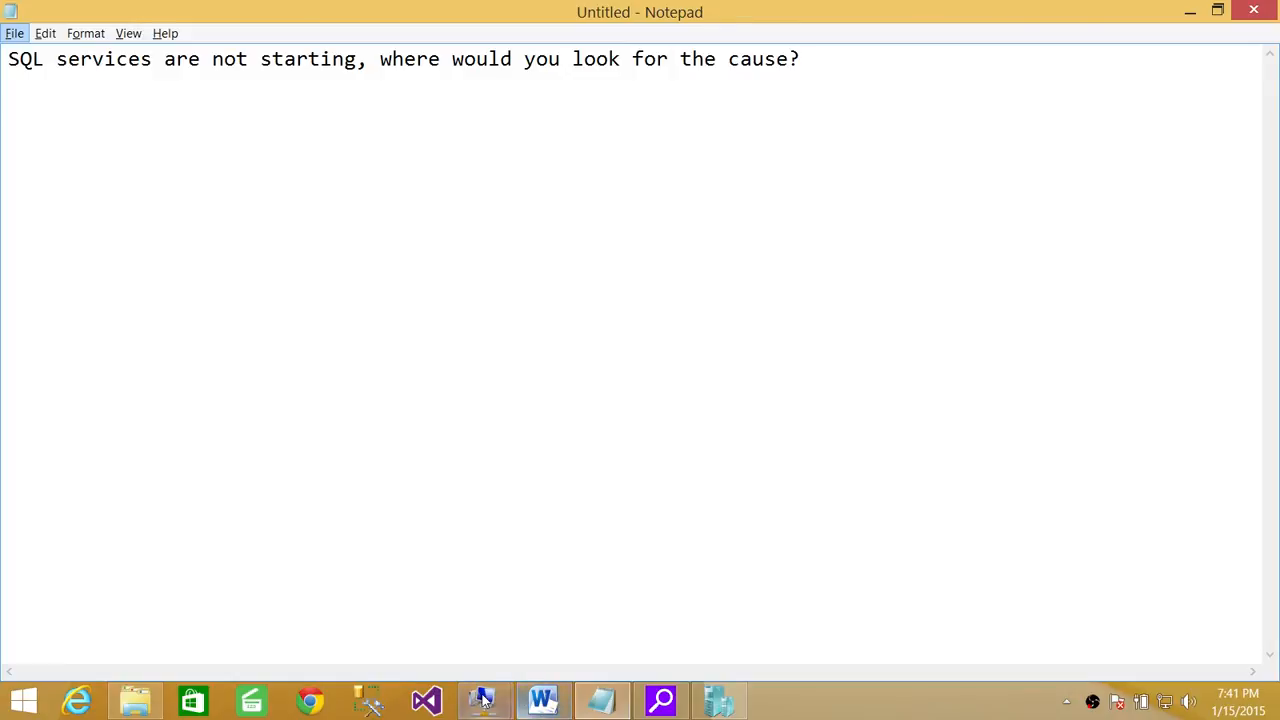
Switch from the Notepad question to the Hyper-V virtual machine connection.
click(481, 699)
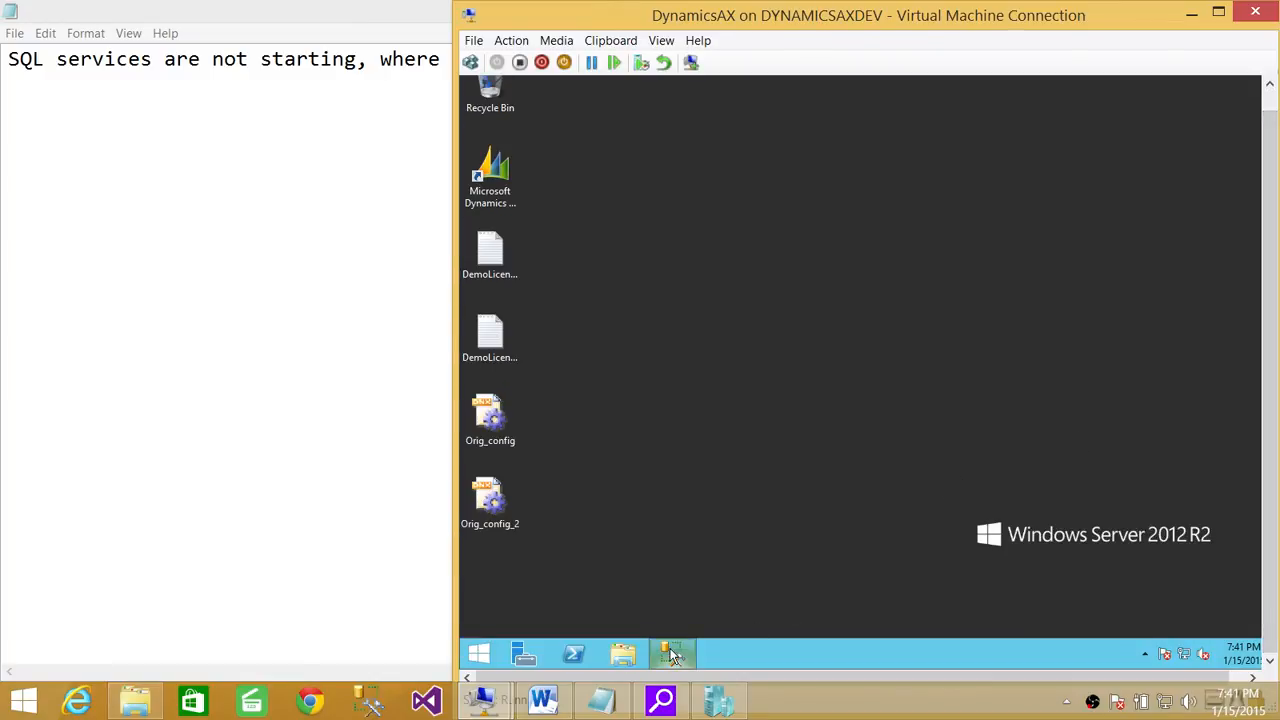
Open the Windows Server Start screen inside the virtual machine.
click(672, 652)
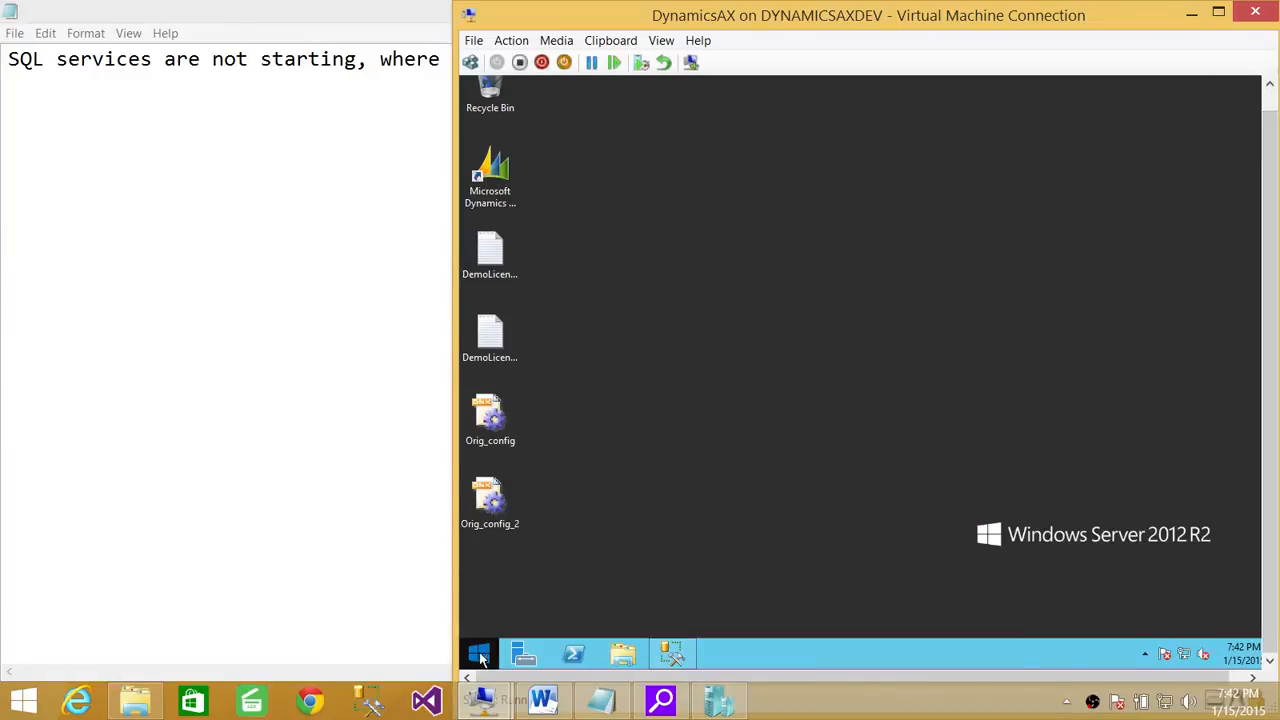
click(475, 652)
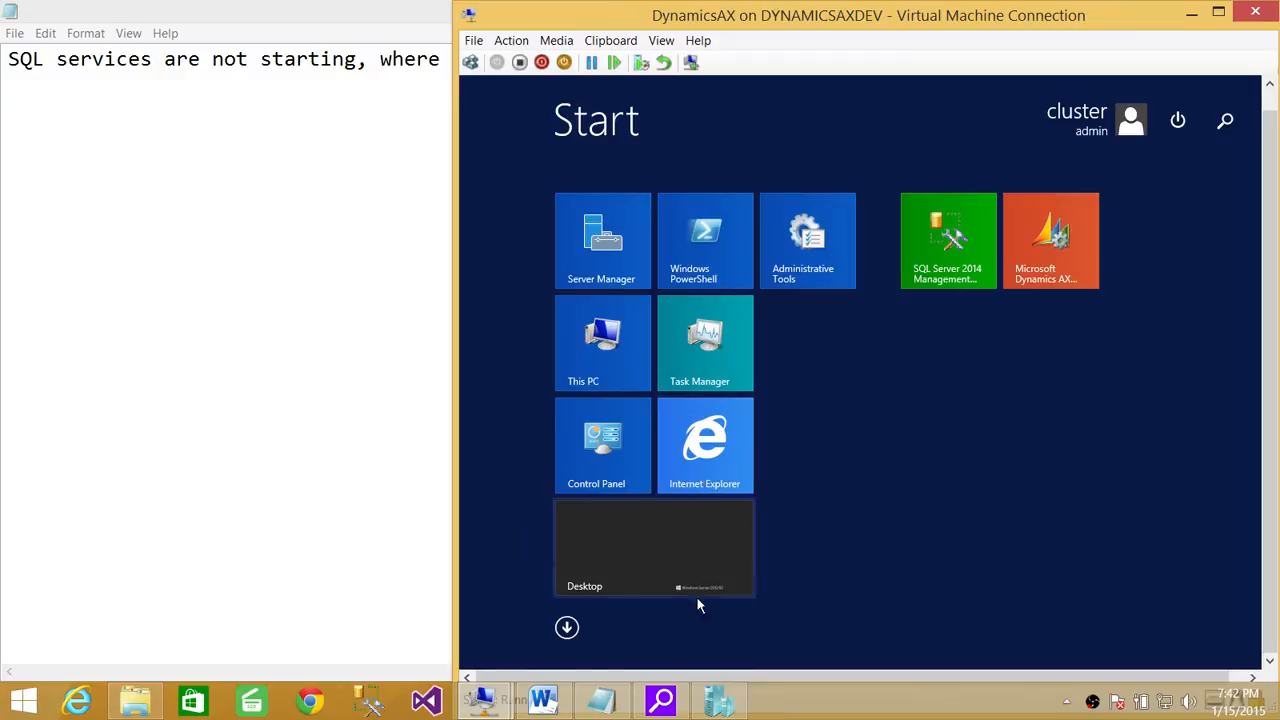
Browse from This PC through Local Disk (C:) and Program Files into Microsoft SQL Server.
click(602, 343)
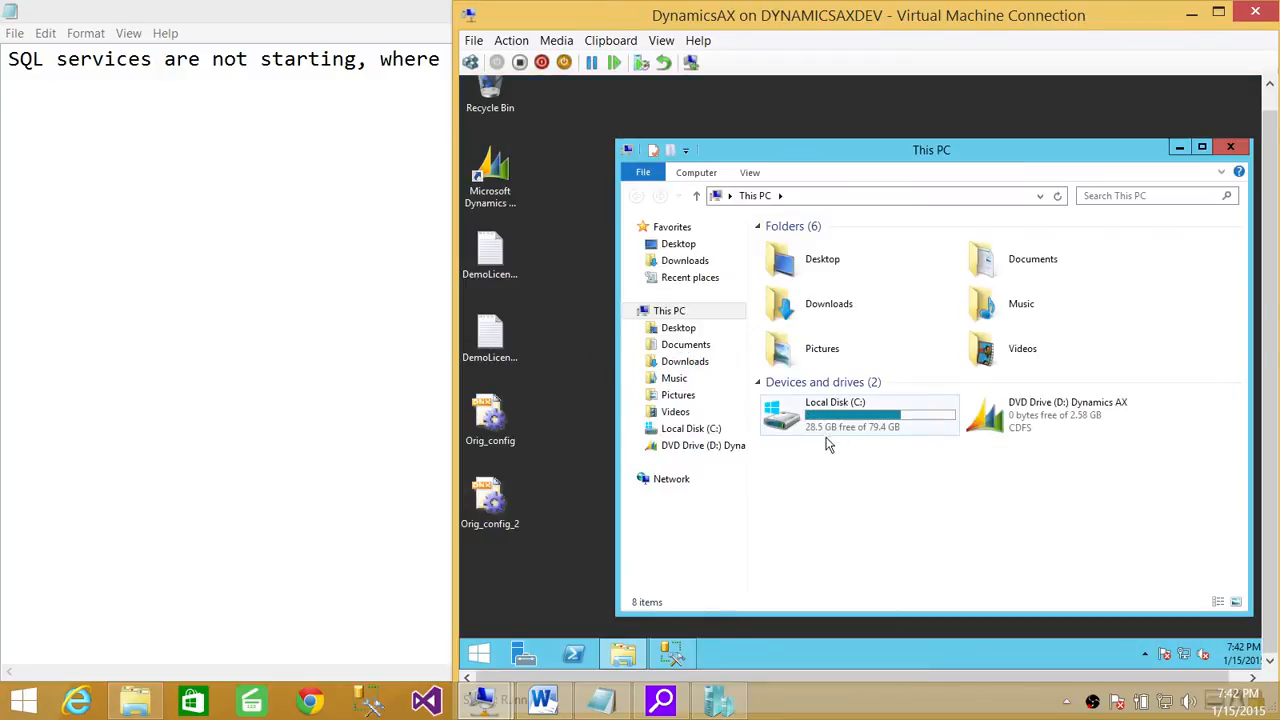
double_click(835, 408)
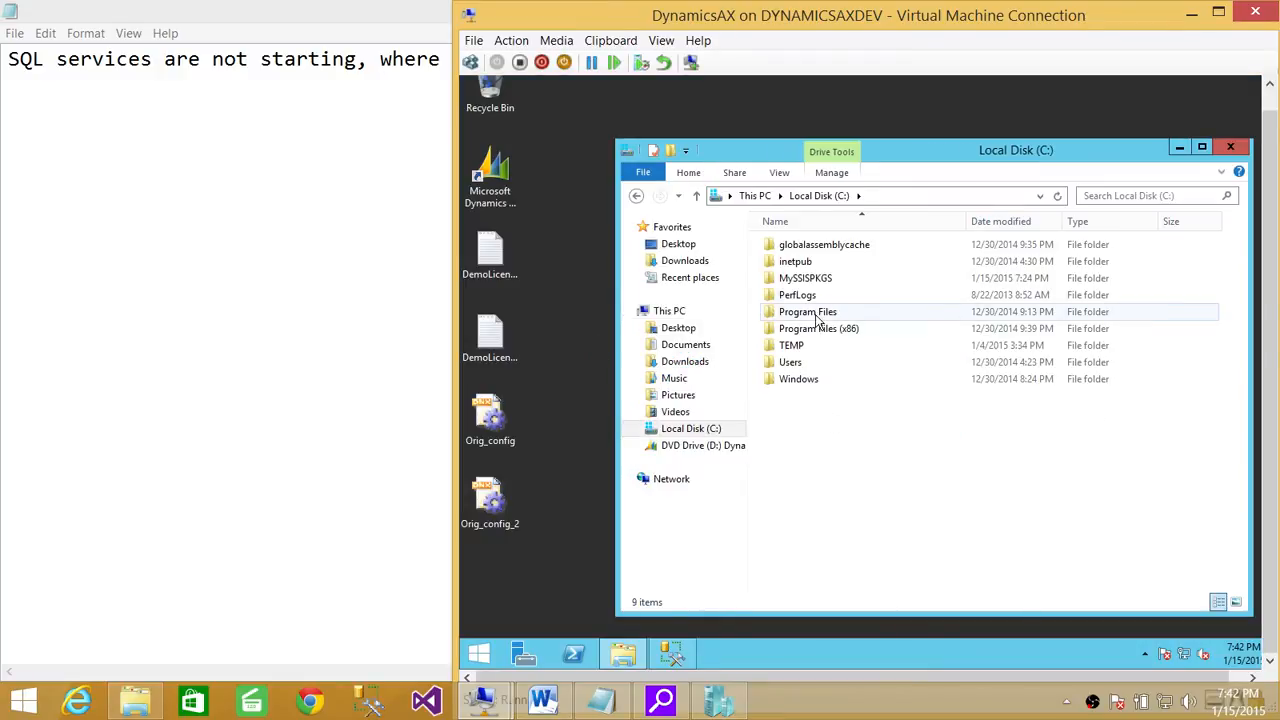
double_click(805, 311)
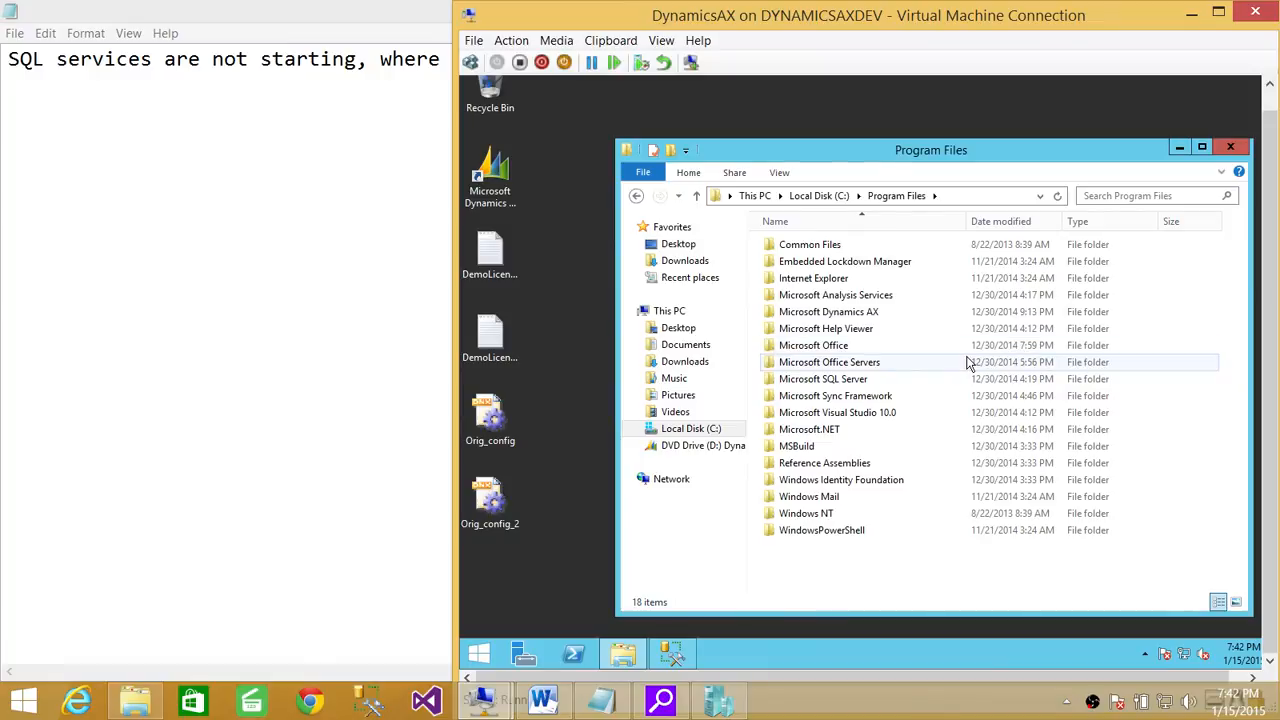
mouse_move(912, 311)
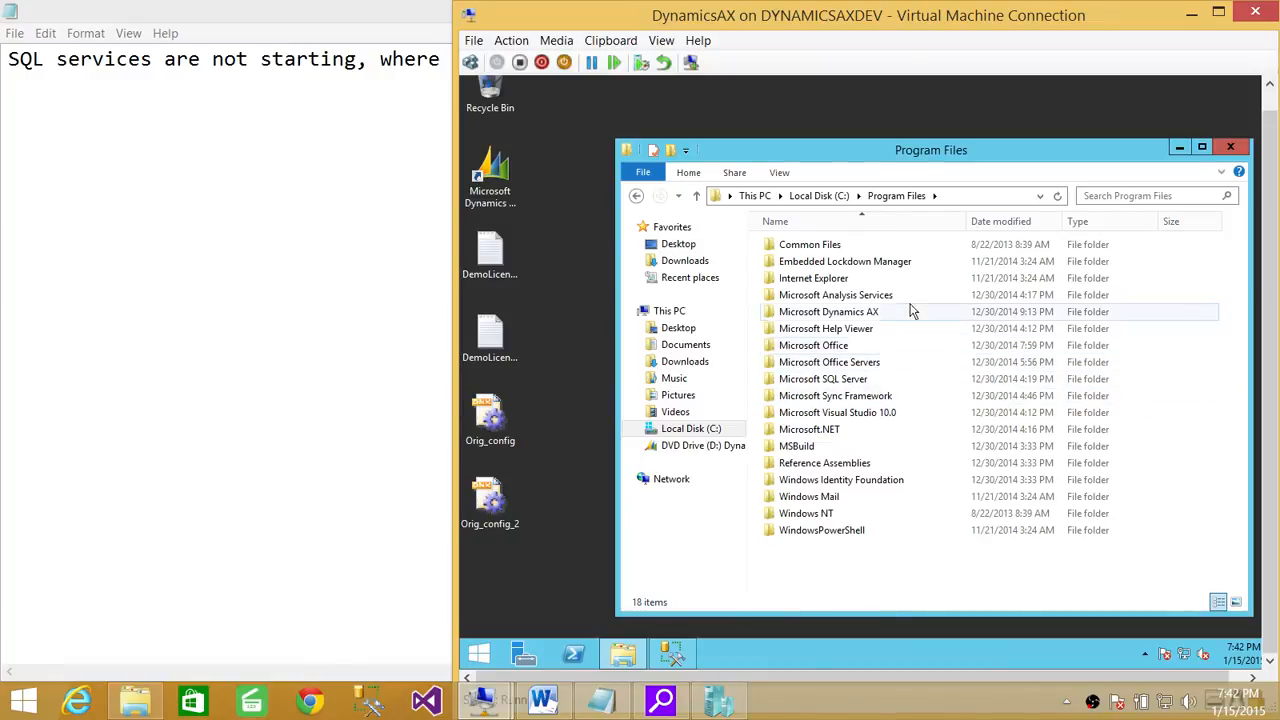
mouse_move(849, 362)
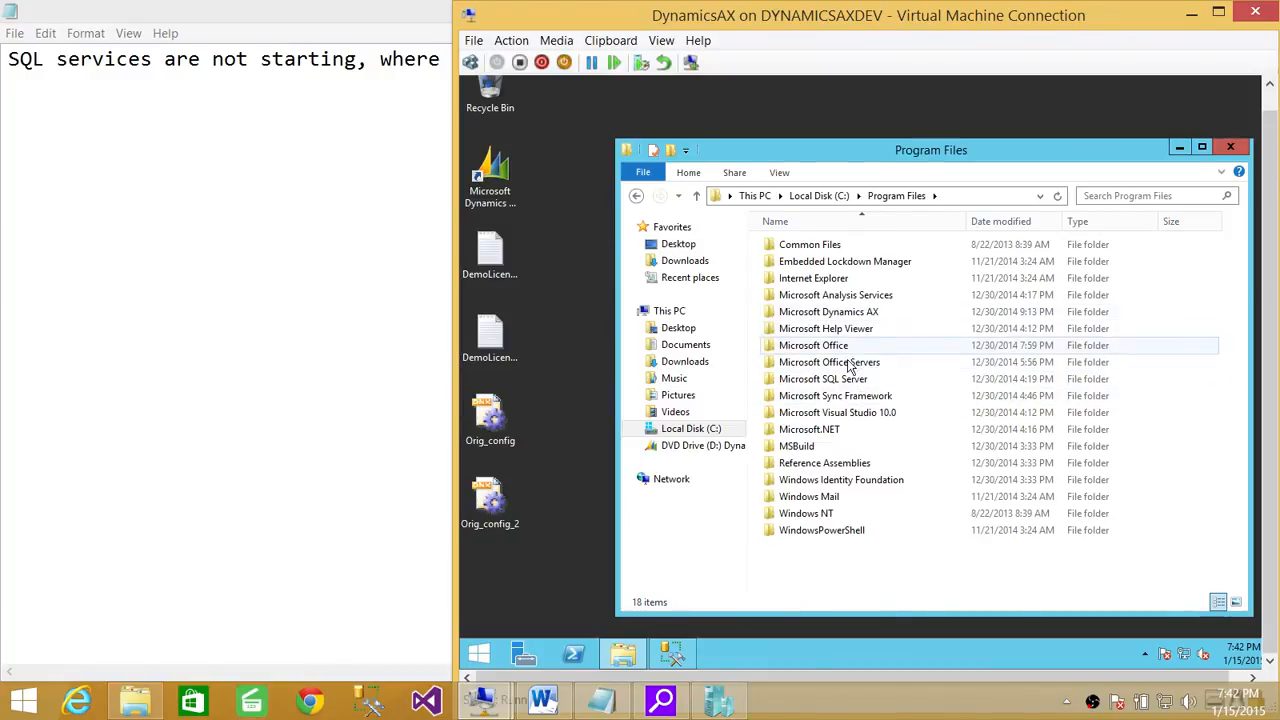
double_click(829, 379)
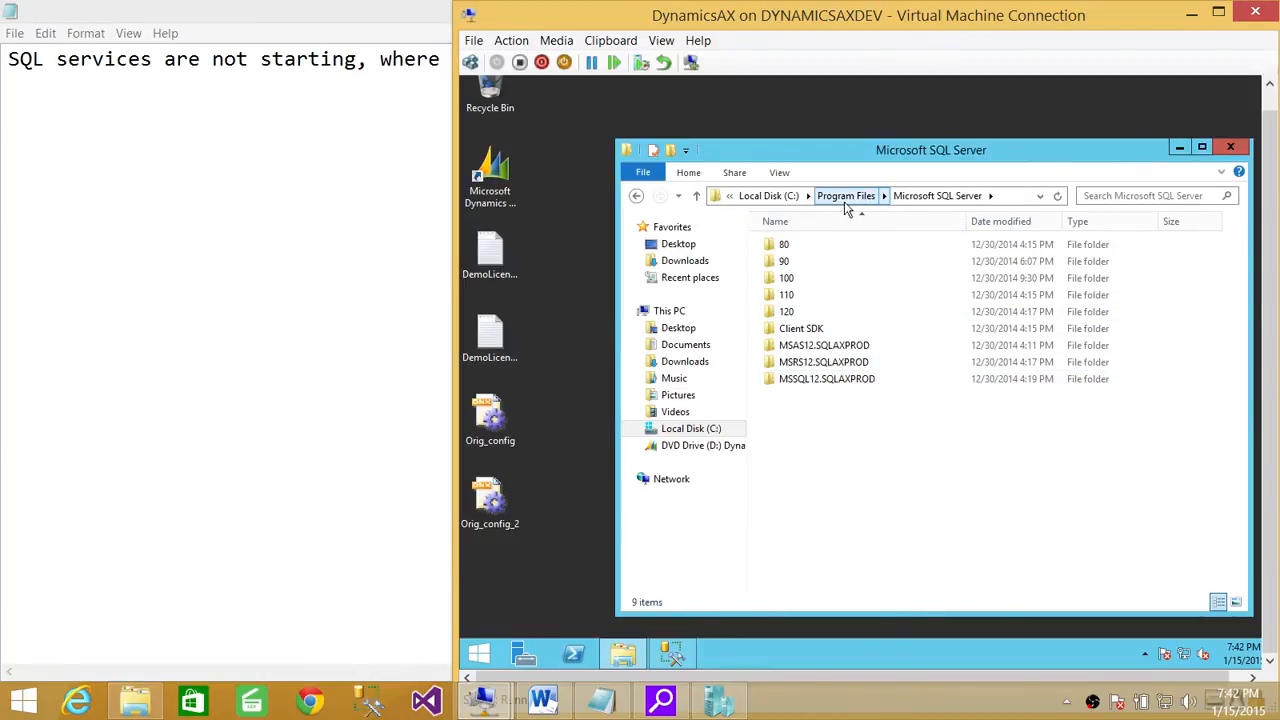
mouse_move(863, 207)
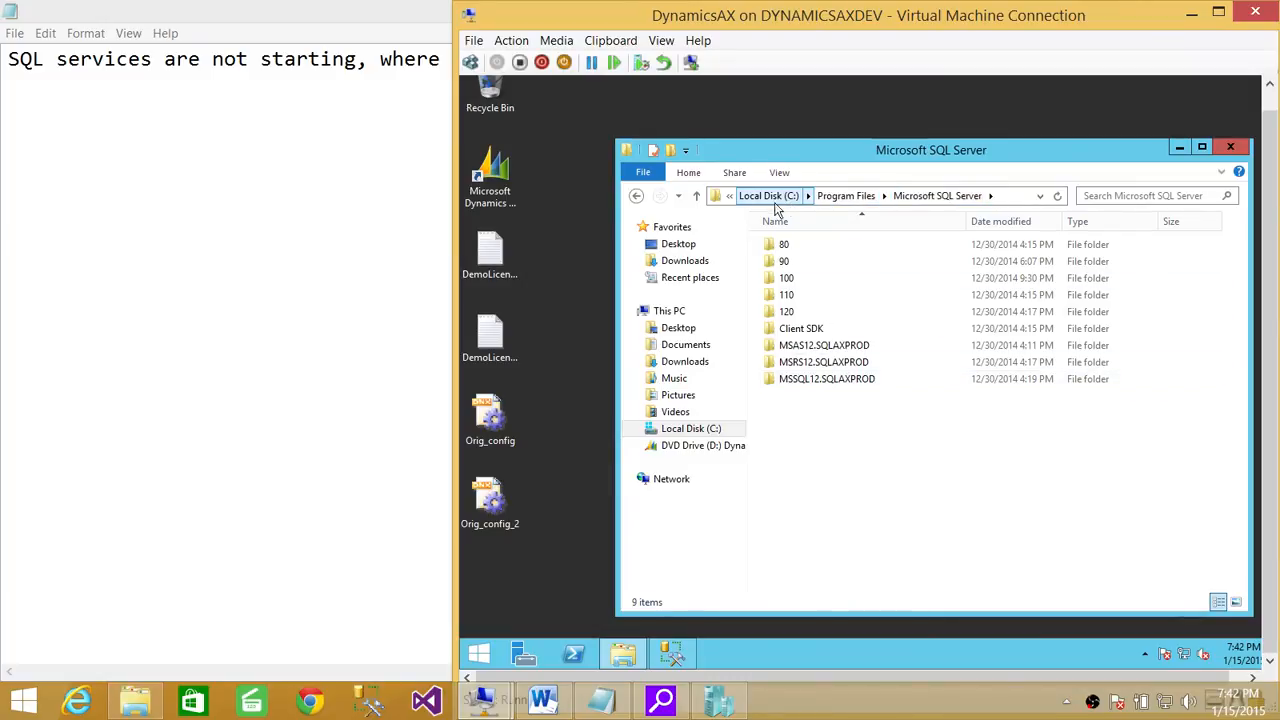
Return to Local Disk (C:), re-enter Program Files\Microsoft SQL Server, and select MSSQL12.SQLAXPROD.
click(769, 195)
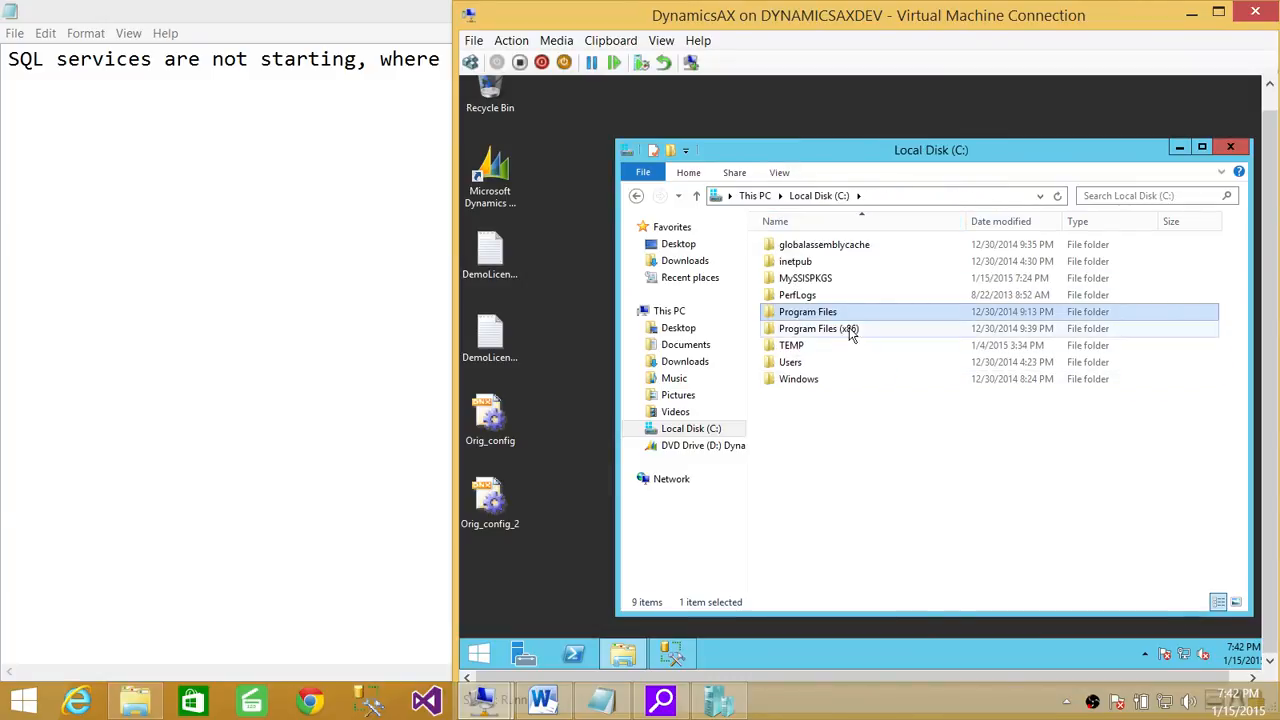
double_click(807, 311)
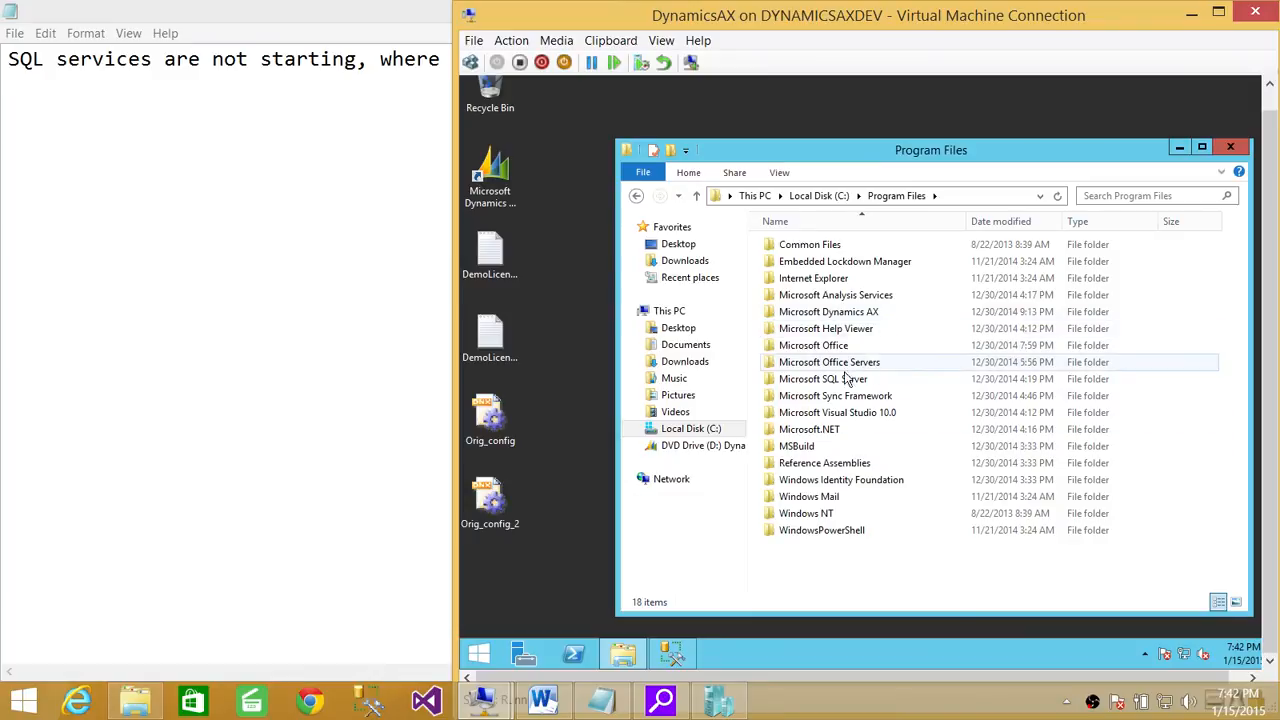
double_click(823, 378)
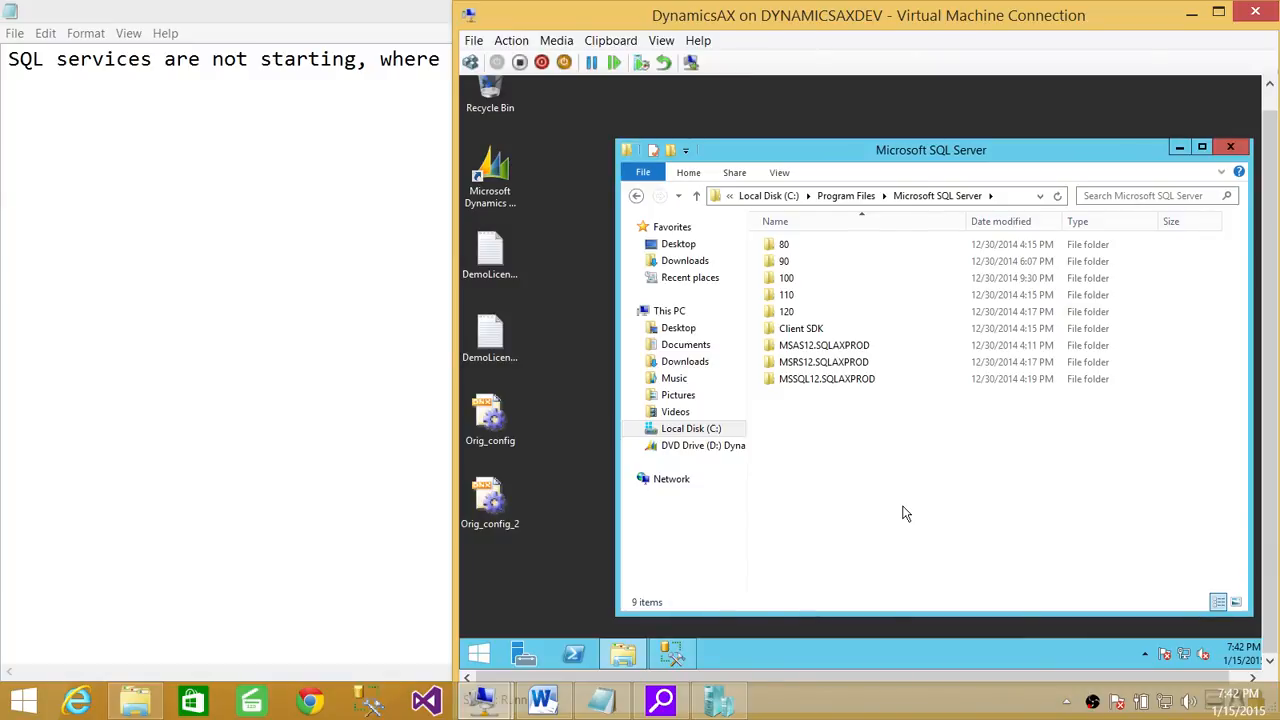
mouse_move(914, 128)
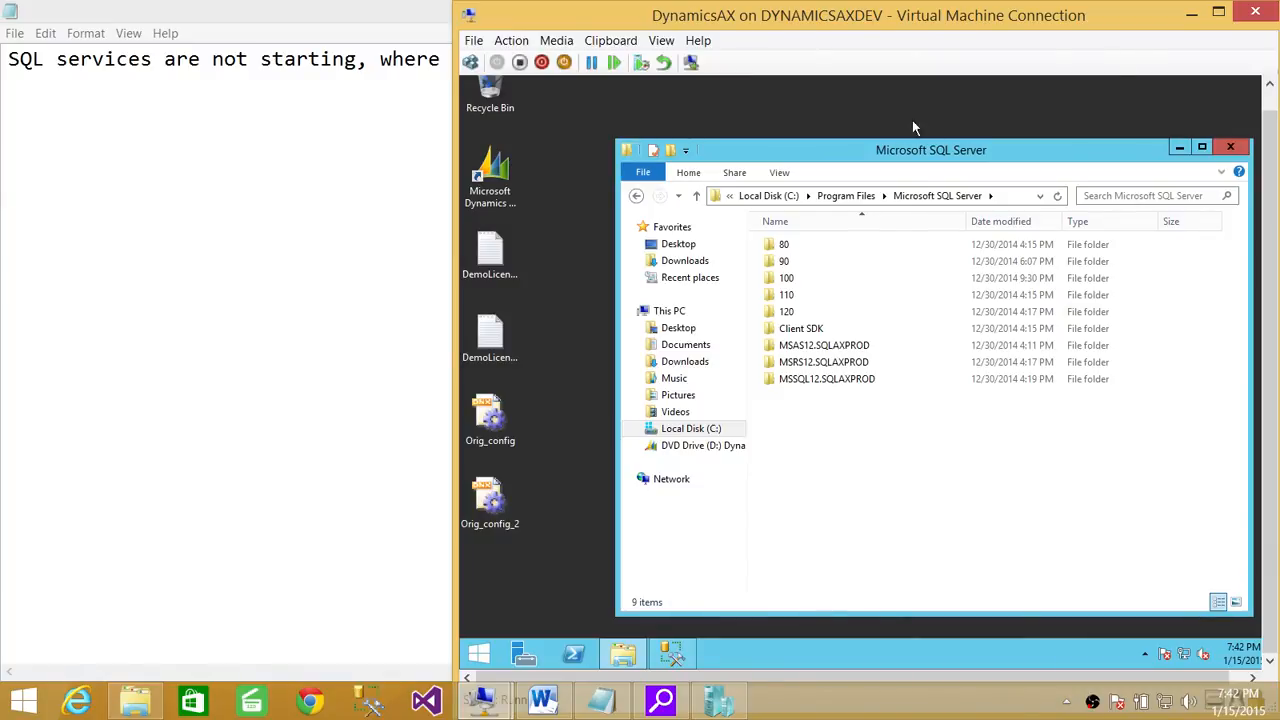
click(826, 378)
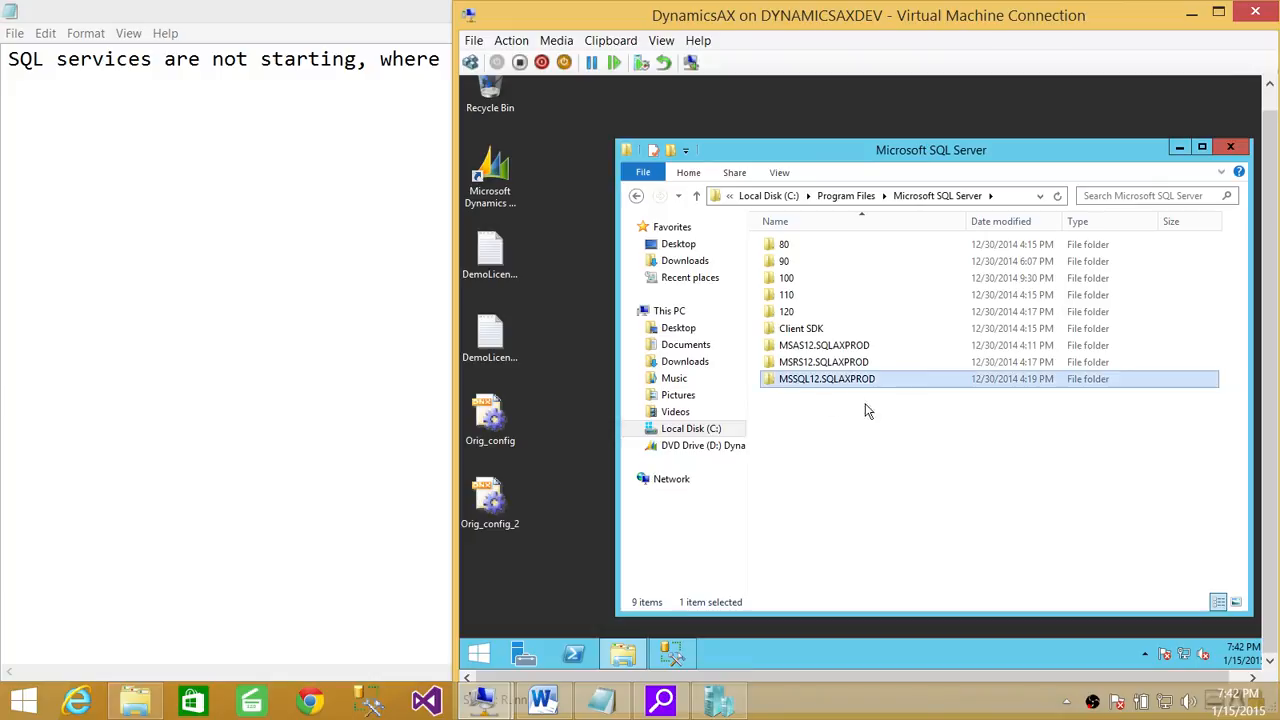
Open MSSQL12.SQLAXPROD\MSSQL\Log to list the ERRORLOG files.
double_click(825, 378)
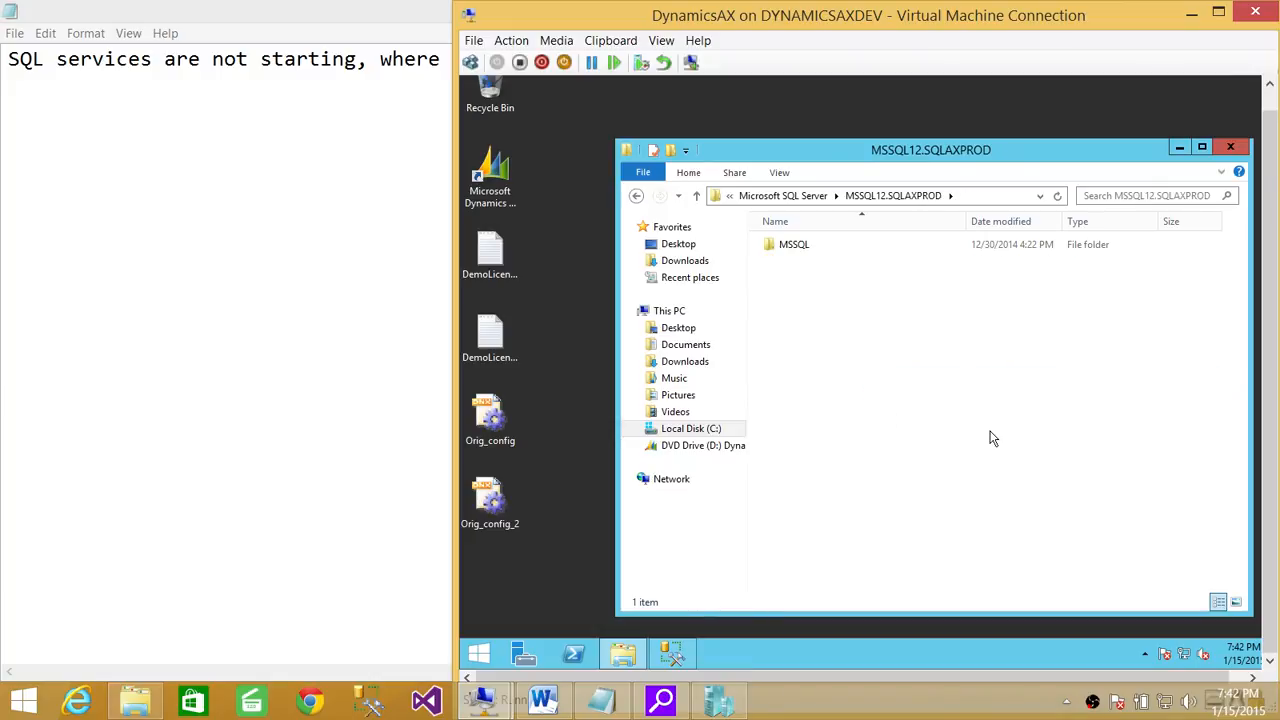
double_click(794, 244)
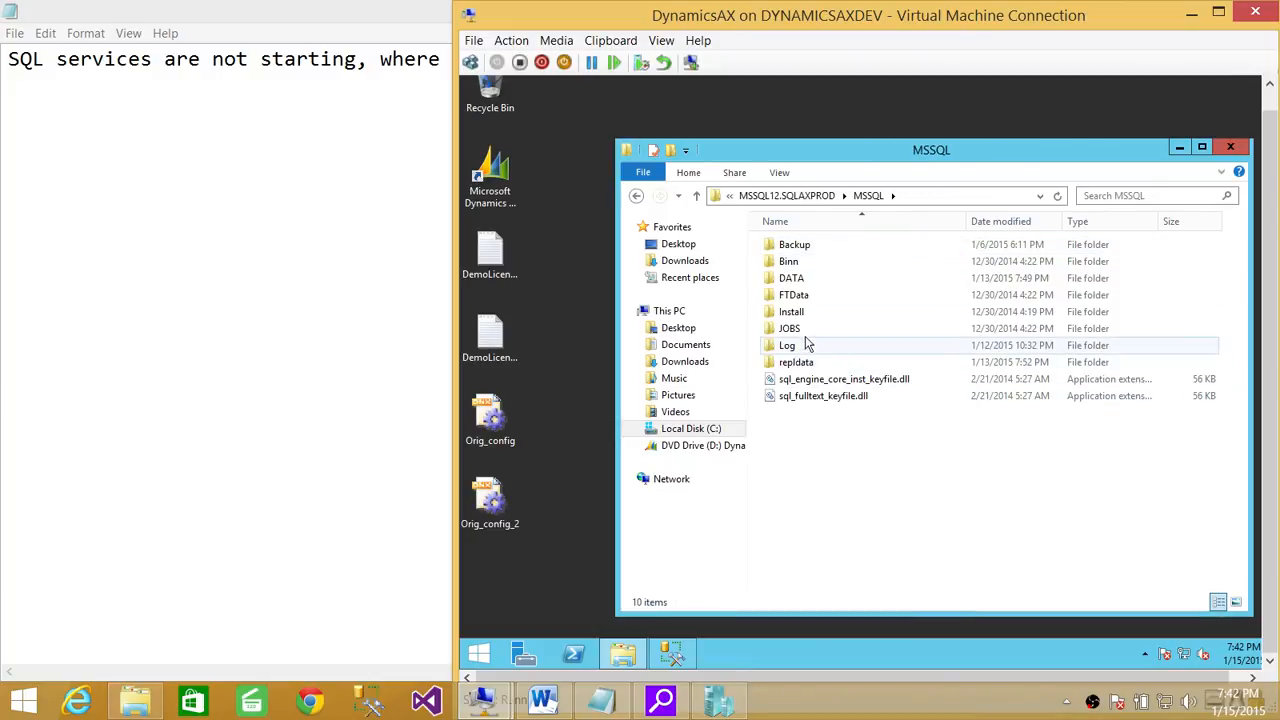
mouse_move(807, 345)
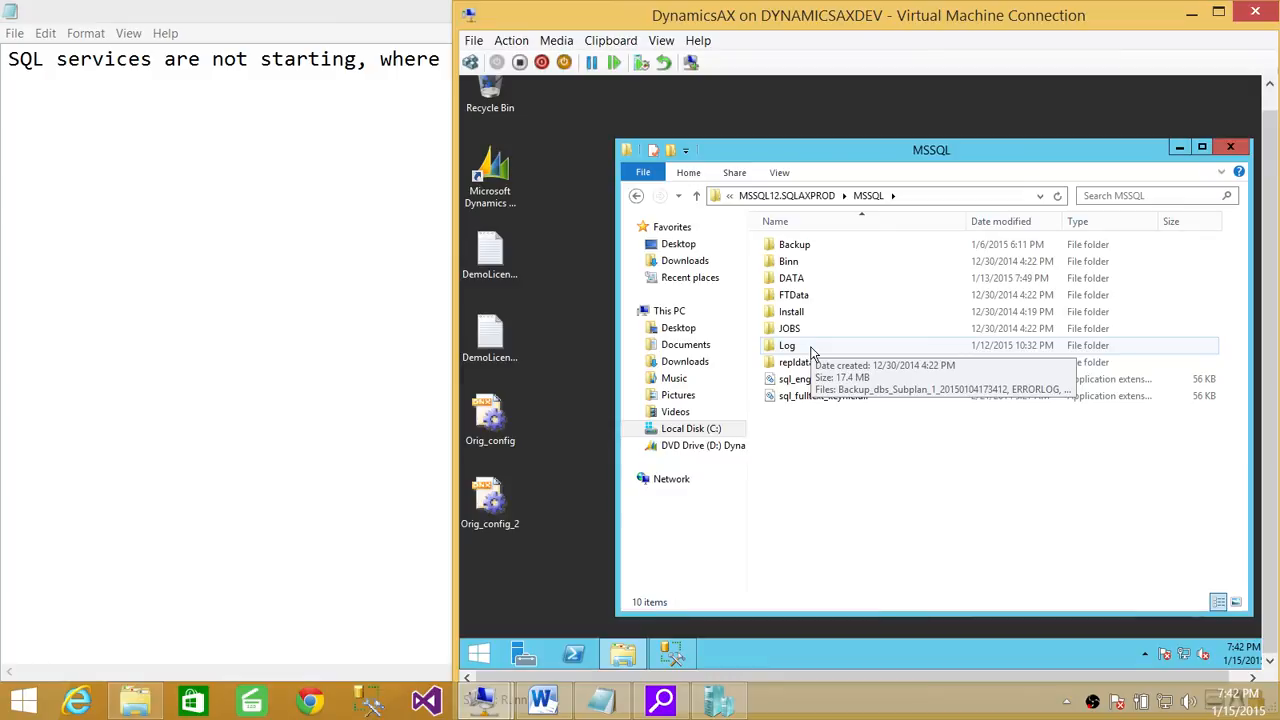
double_click(787, 345)
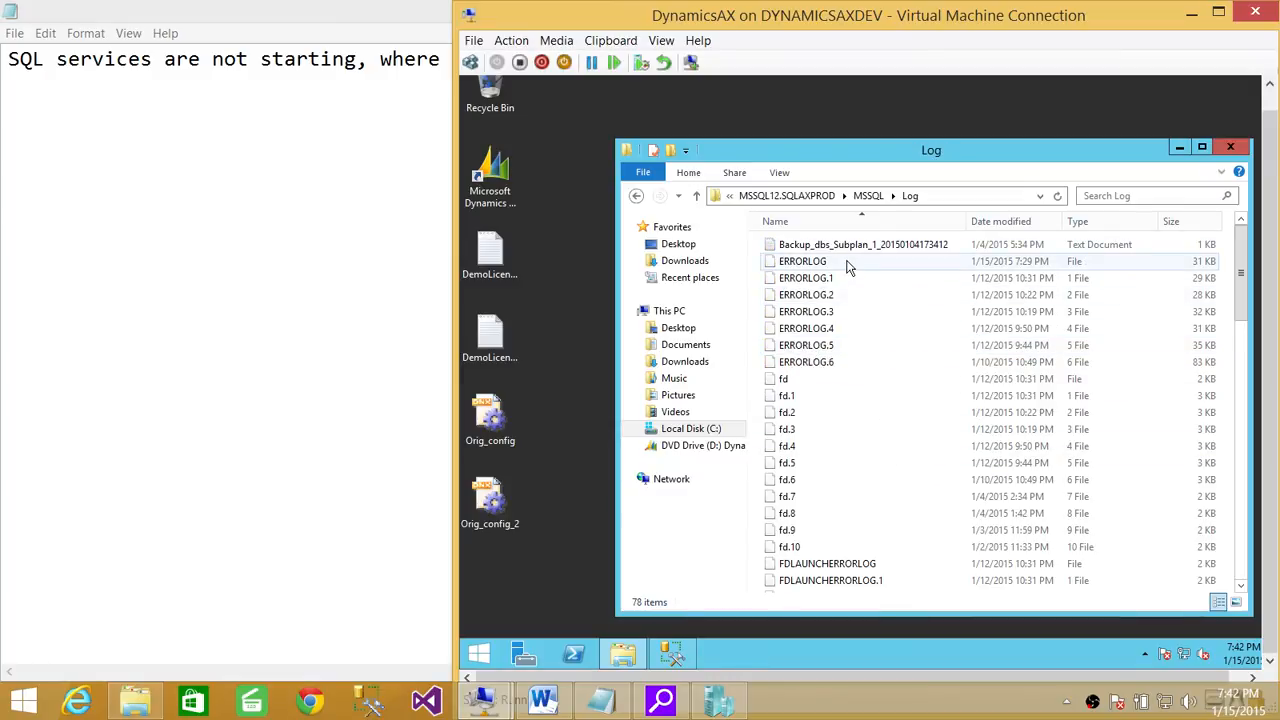
scroll(down, 3)
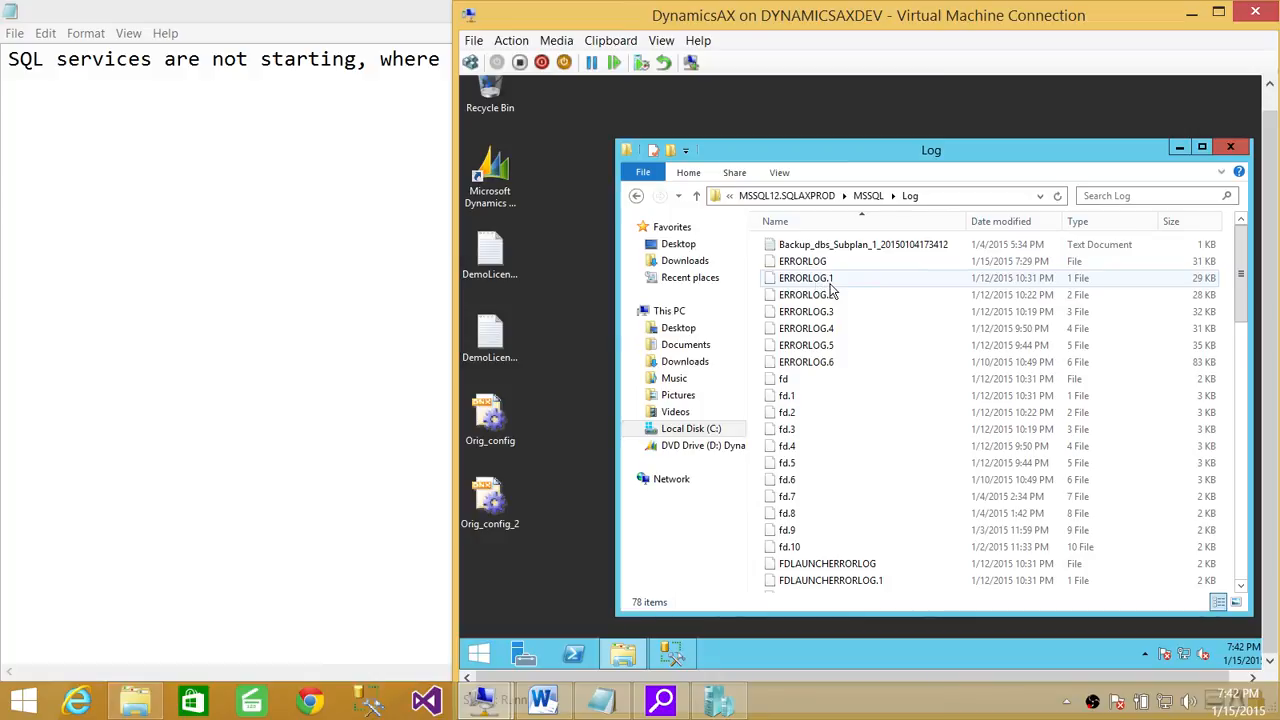
right_click(802, 278)
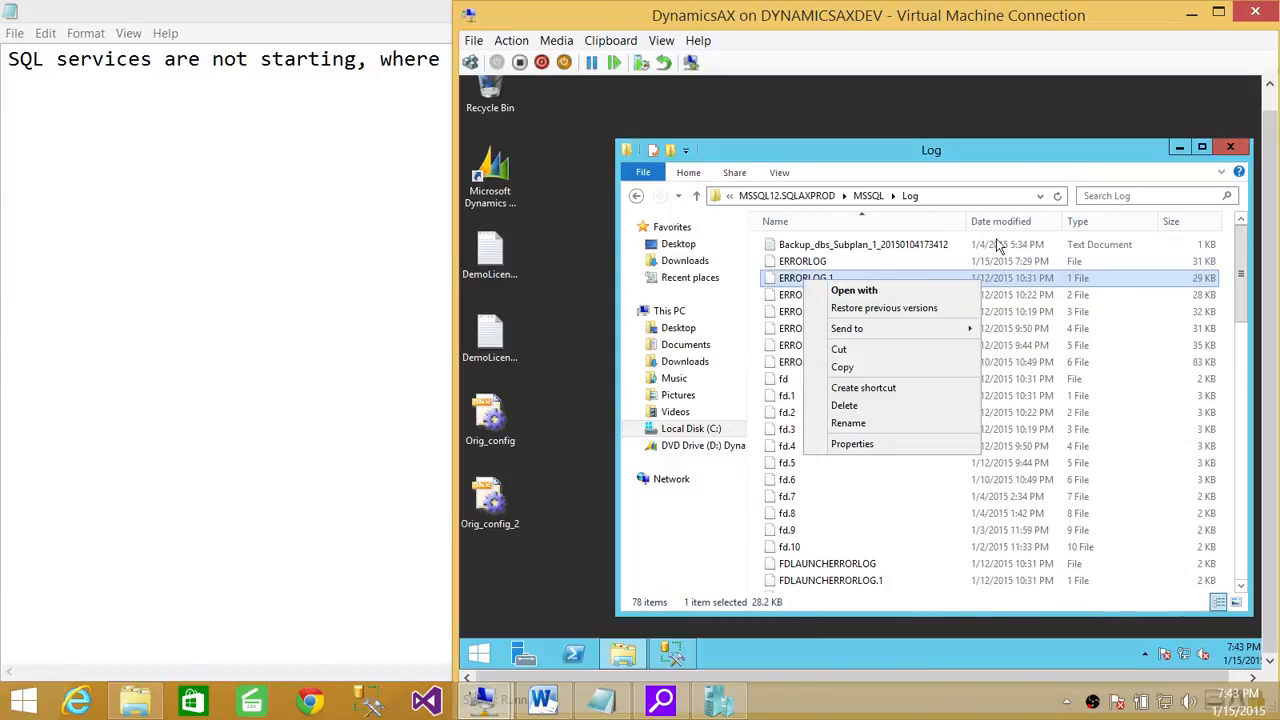
mouse_move(1015, 236)
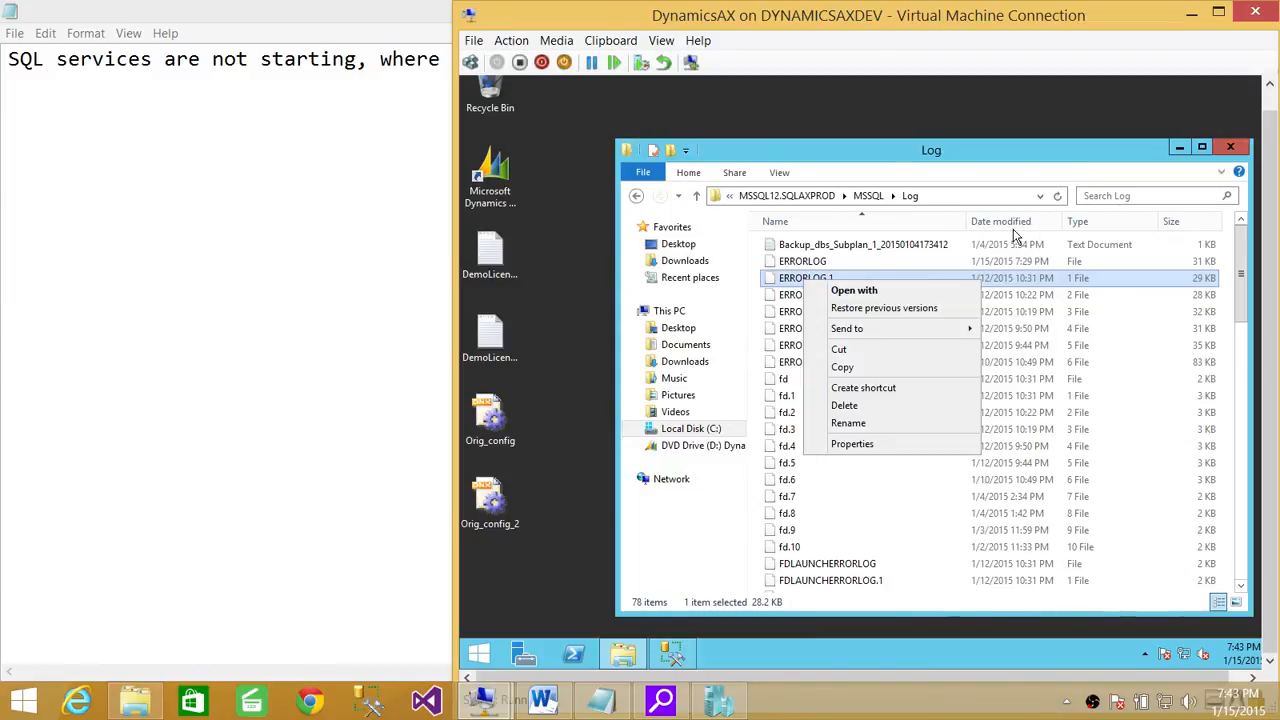
mouse_move(810, 287)
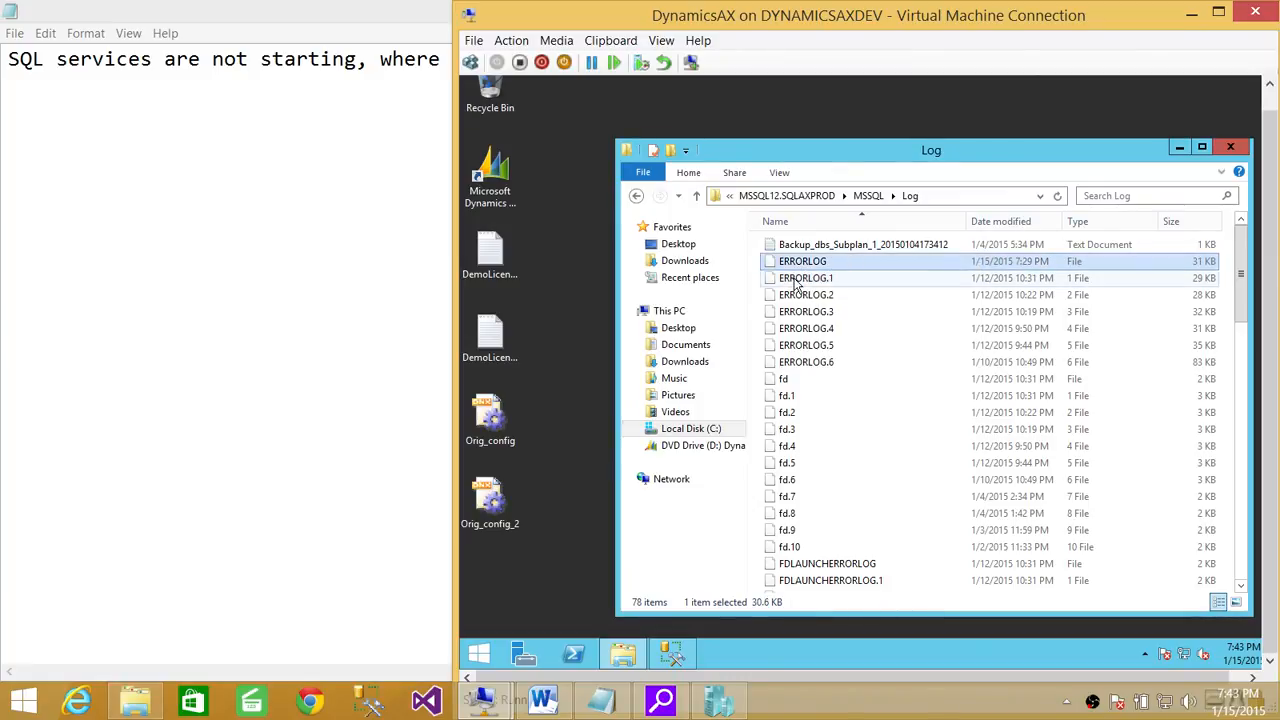
mouse_move(816, 328)
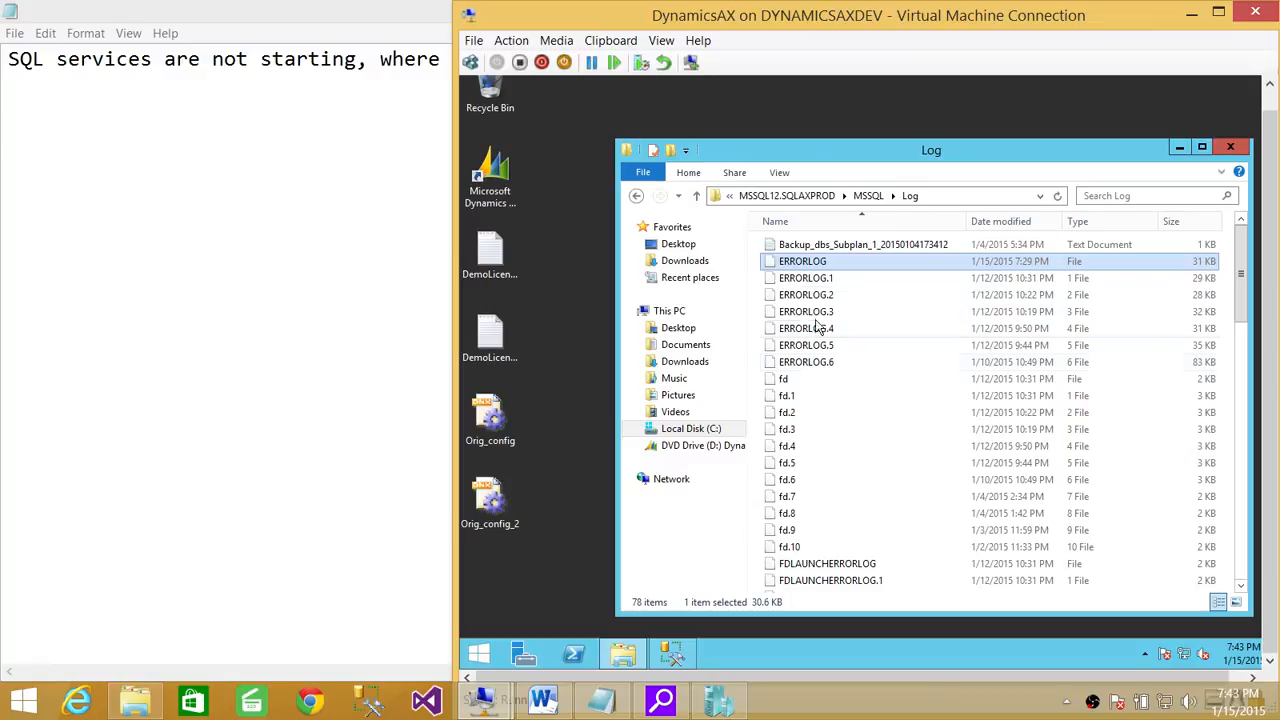
mouse_move(860, 278)
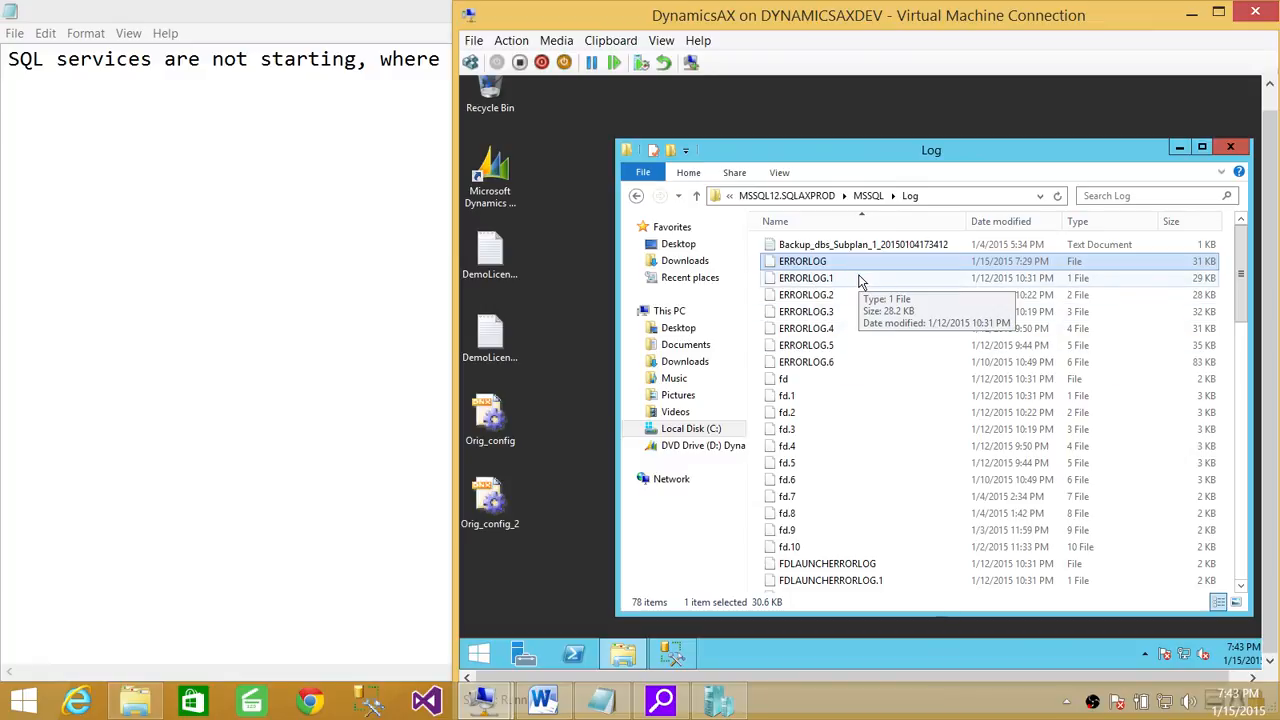
mouse_move(867, 283)
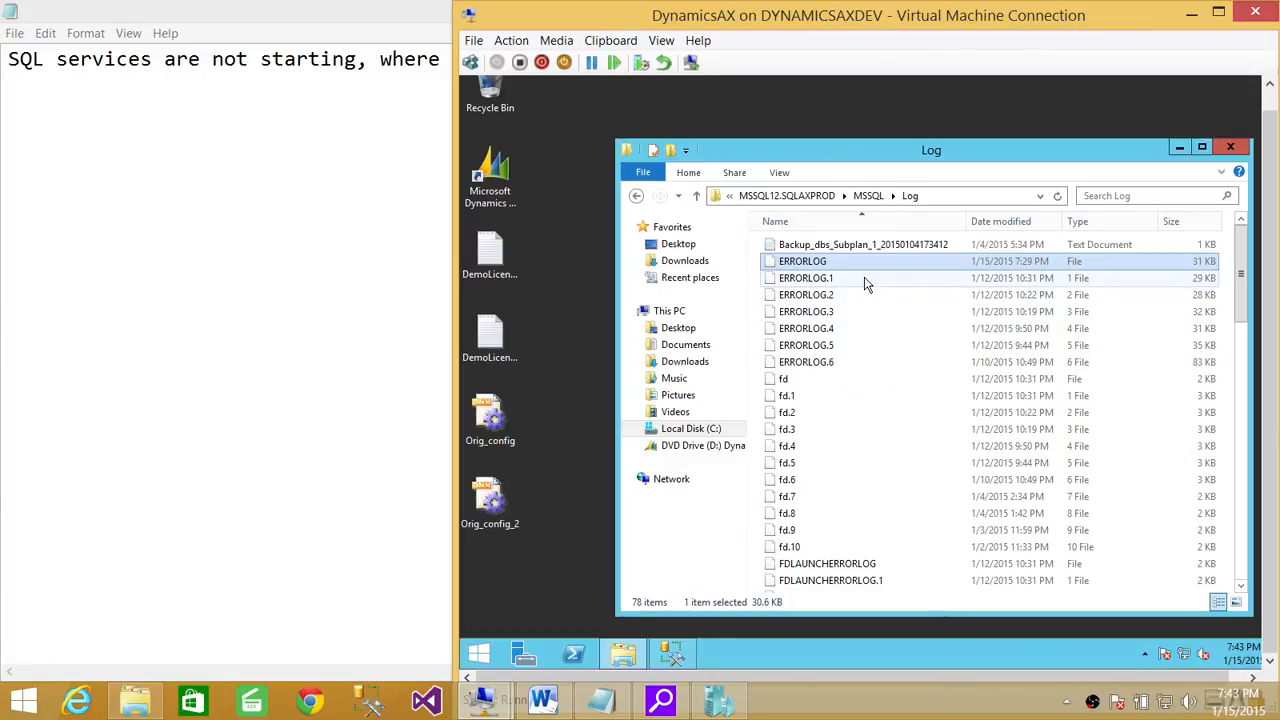